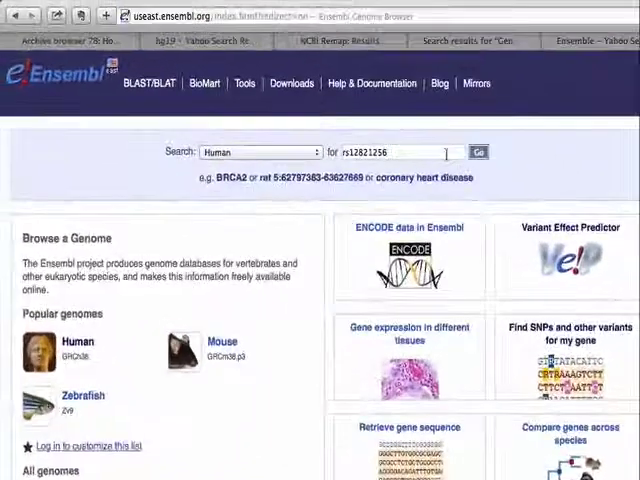
# - Search human Ensembl for rs12821256, returning its single dbSNP variation result linked to KITLG
pyautogui.click(479, 152)
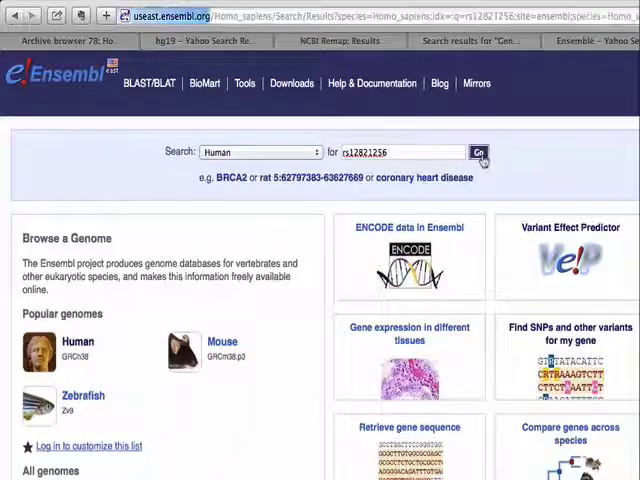
pyautogui.click(479, 152)
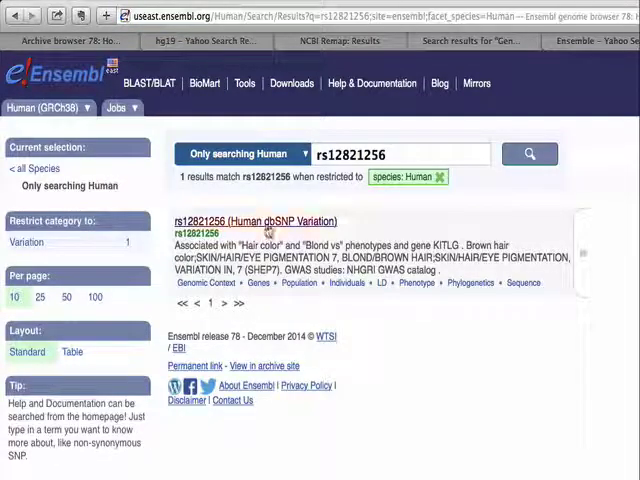
# - Open the rs12821256 dbSNP result to show its T/C SNP summary on chromosome 12
pyautogui.click(253, 220)
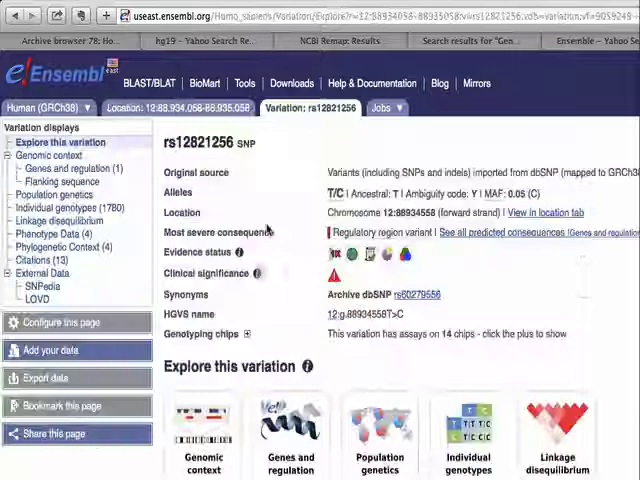
pyautogui.scroll(-3)
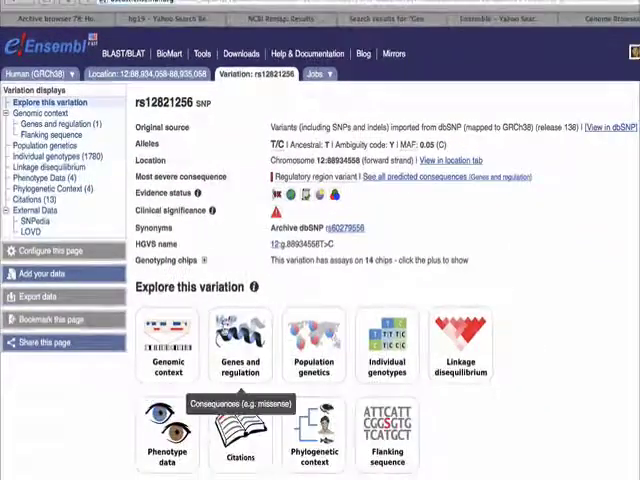
pyautogui.click(239, 345)
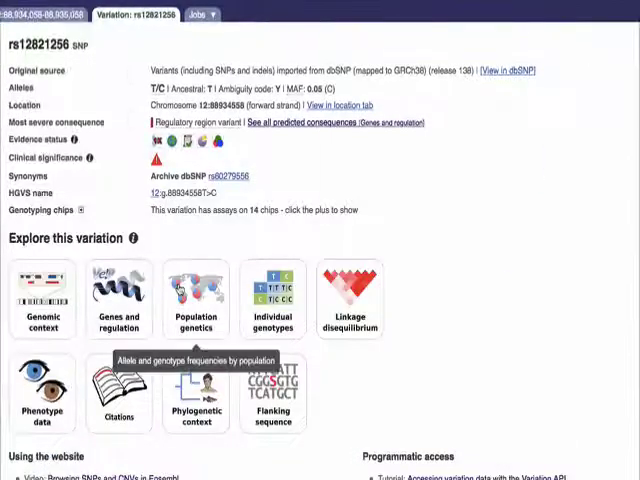
# - Review rs12821256's 1000 Genomes allele frequency charts: C at 5% overall, 14% European
pyautogui.click(196, 300)
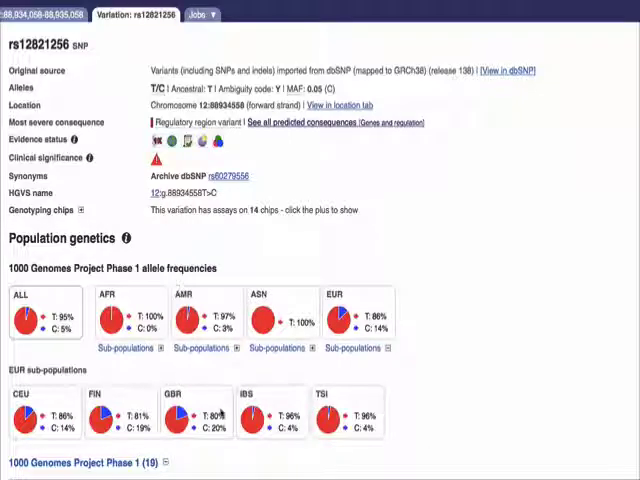
pyautogui.scroll(-3)
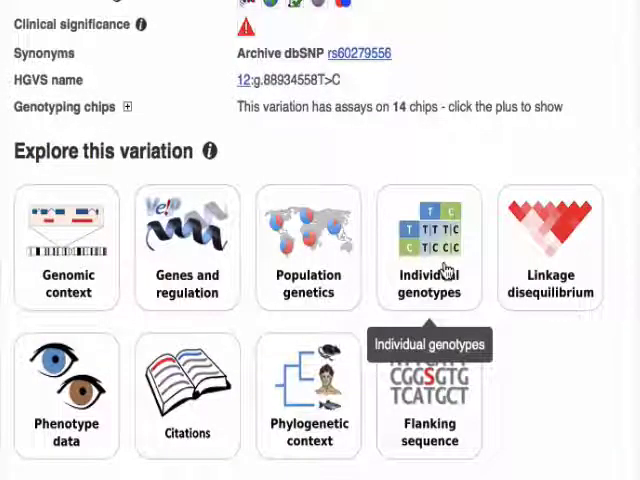
pyautogui.click(429, 248)
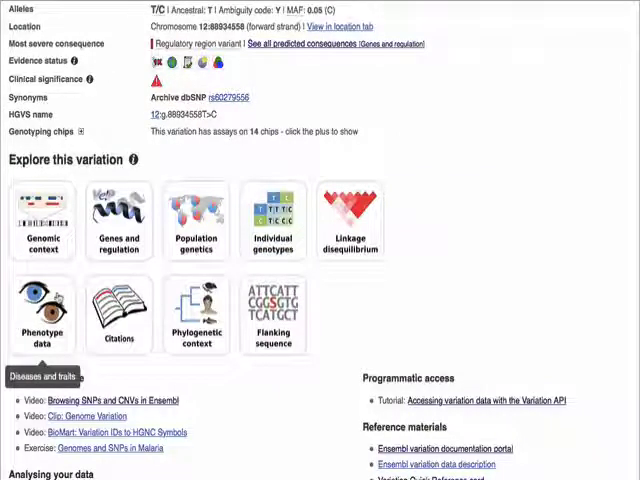
# - Check rs12821256's hair and eye pigmentation phenotypes, then show its eight-primate alignment
pyautogui.click(42, 315)
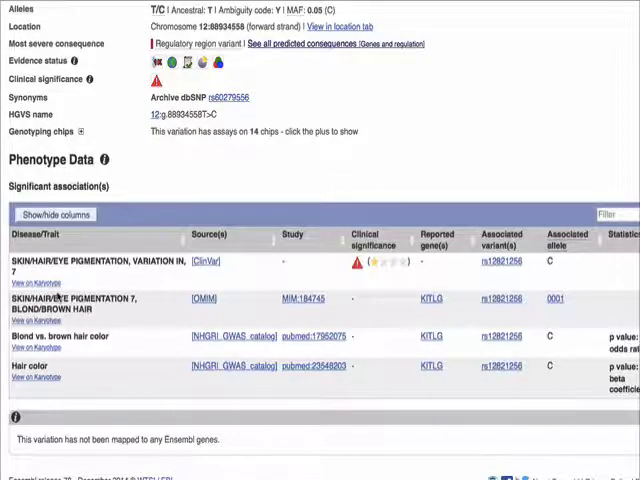
pyautogui.scroll(3)
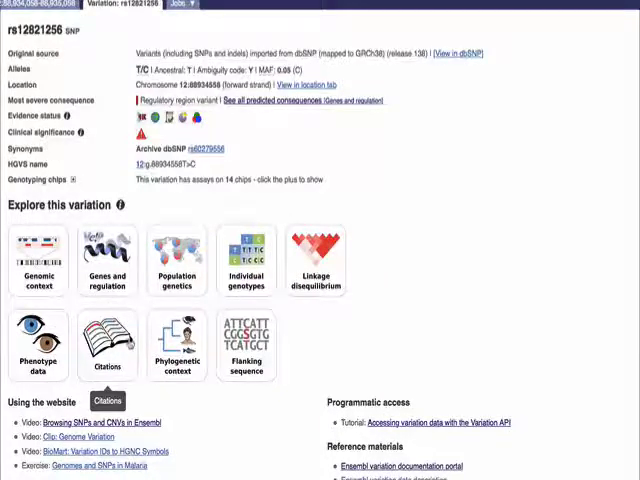
pyautogui.click(106, 345)
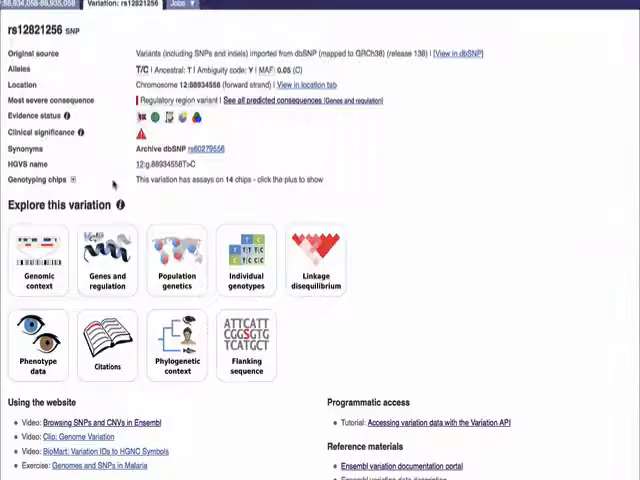
pyautogui.click(177, 345)
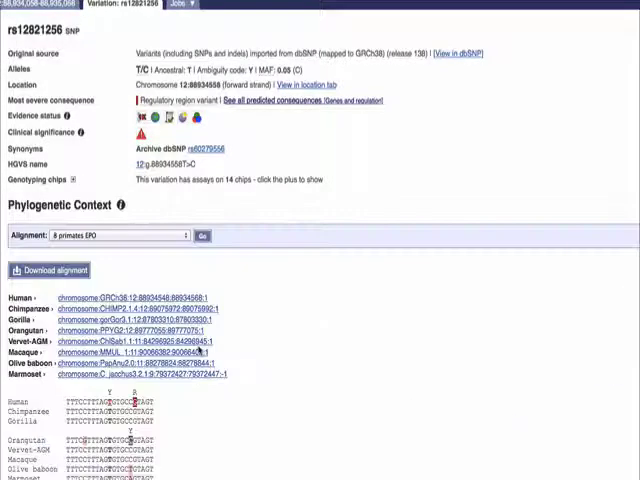
pyautogui.scroll(-3)
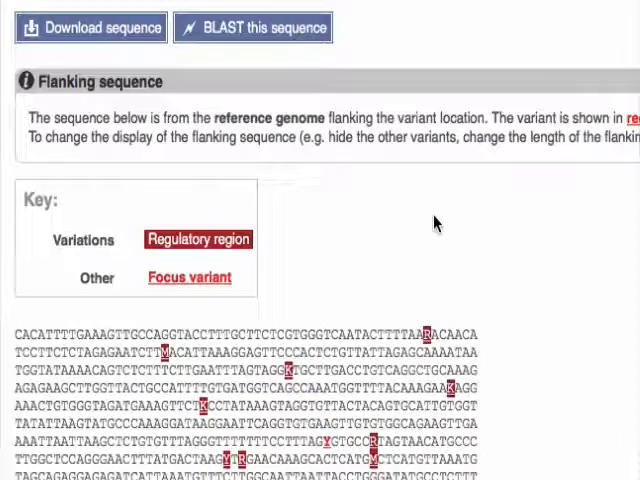
pyautogui.scroll(-3)
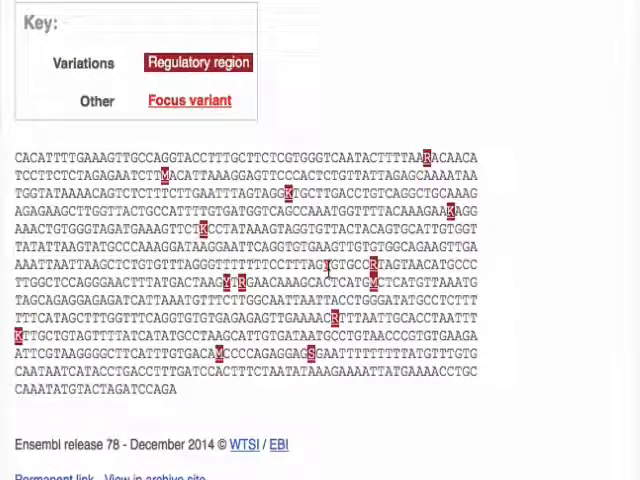